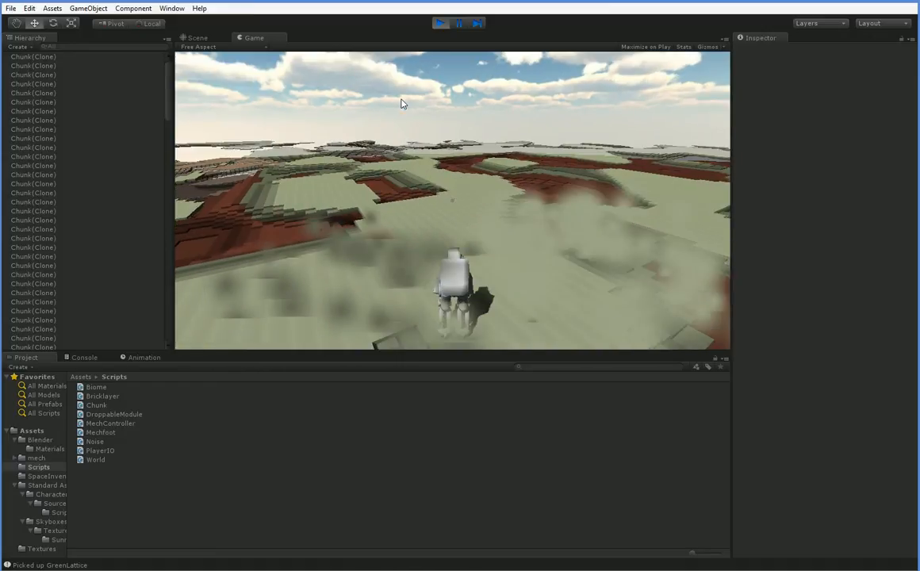
Stop the game, open the terrain script, then replay to spawn the regenerated voxel chunks.
left_click(441, 23)
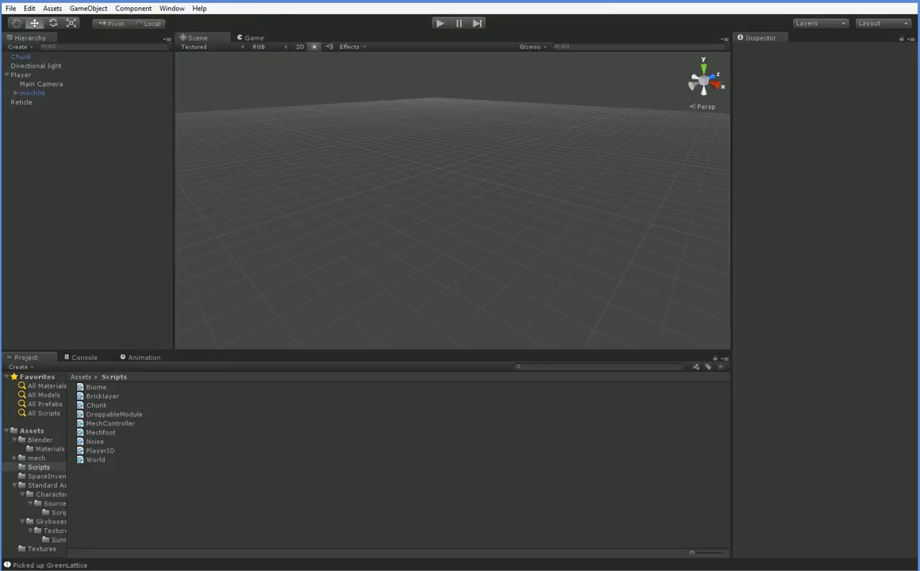
double_click(95, 404)
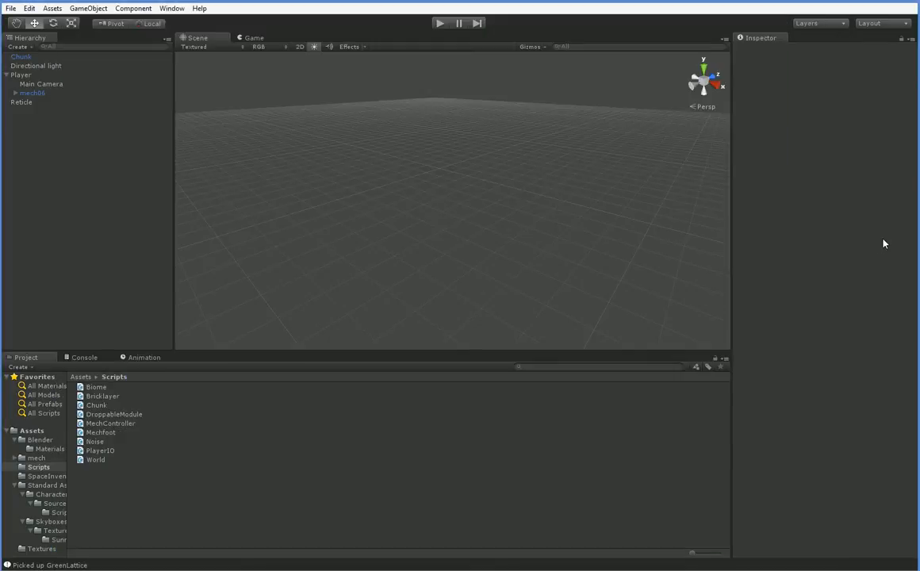
mouse_move(481, 212)
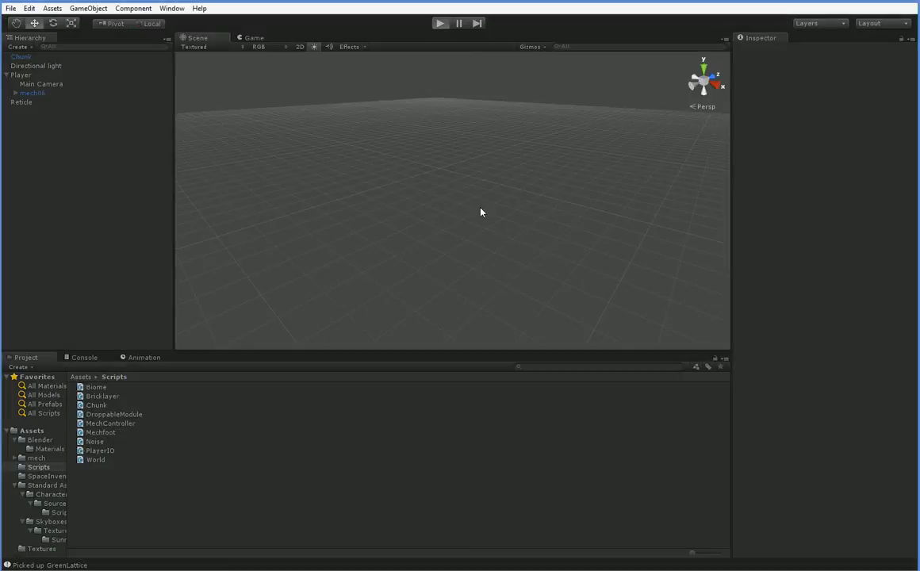
left_click(441, 23)
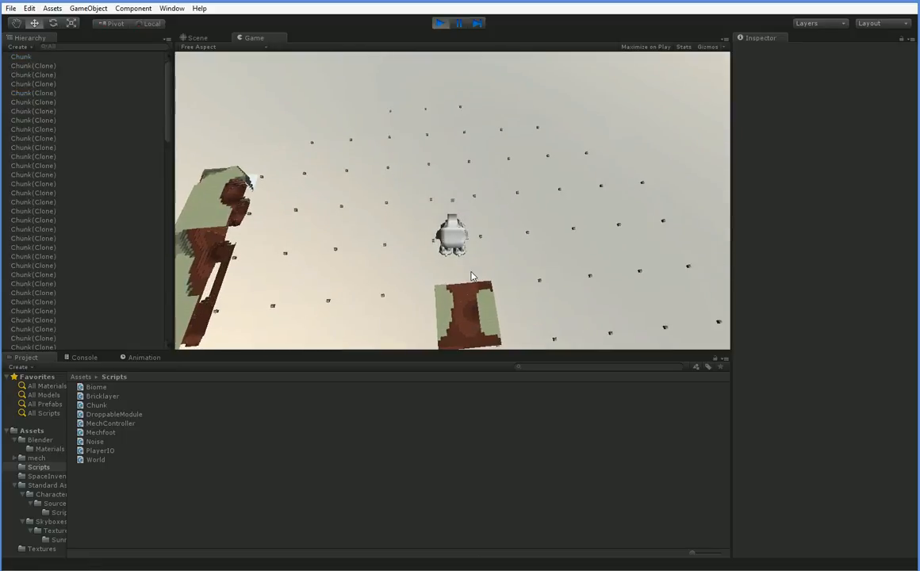